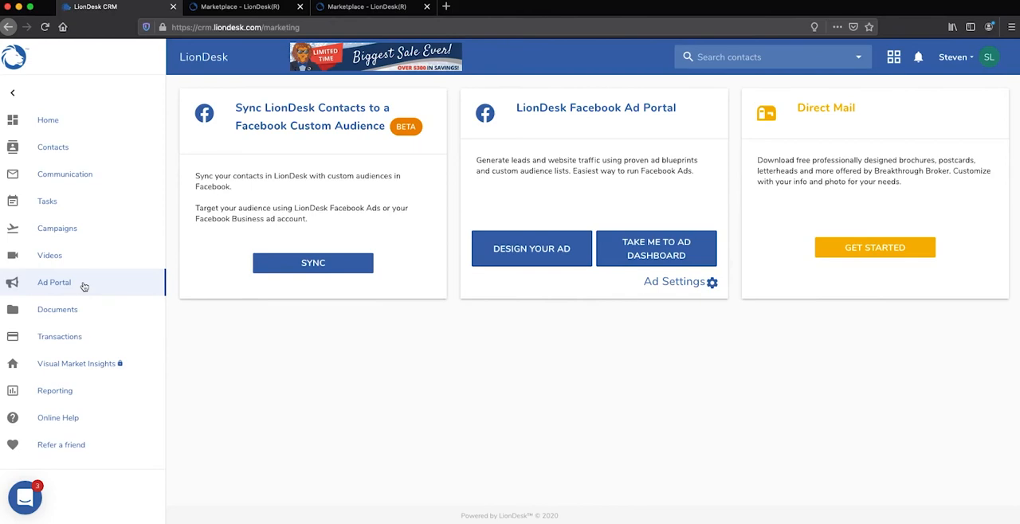
pyautogui.moveTo(471, 391)
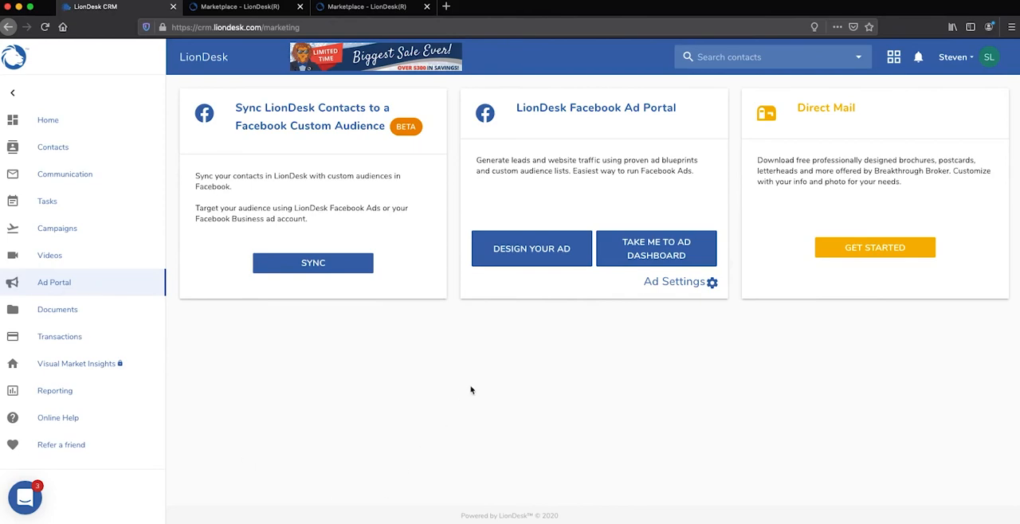
pyautogui.moveTo(454, 398)
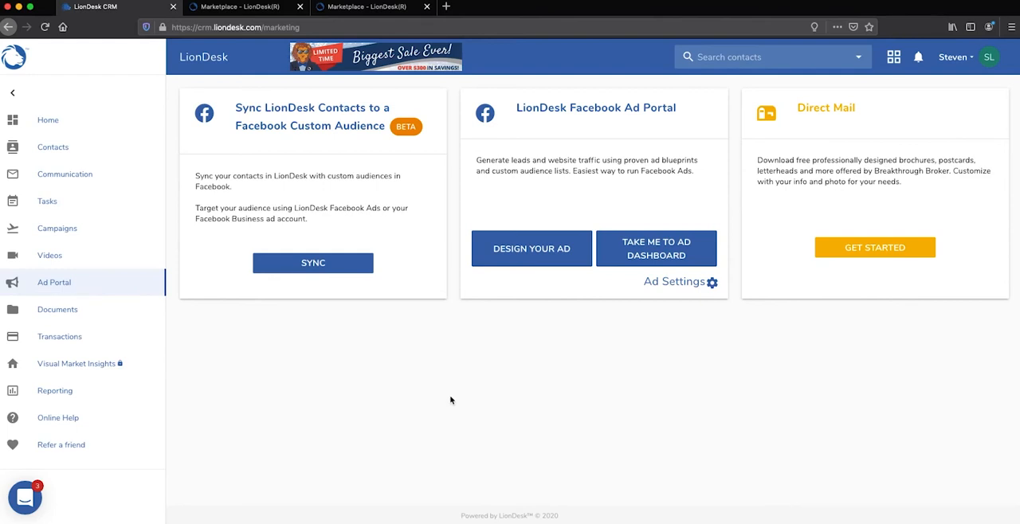
pyautogui.moveTo(545, 376)
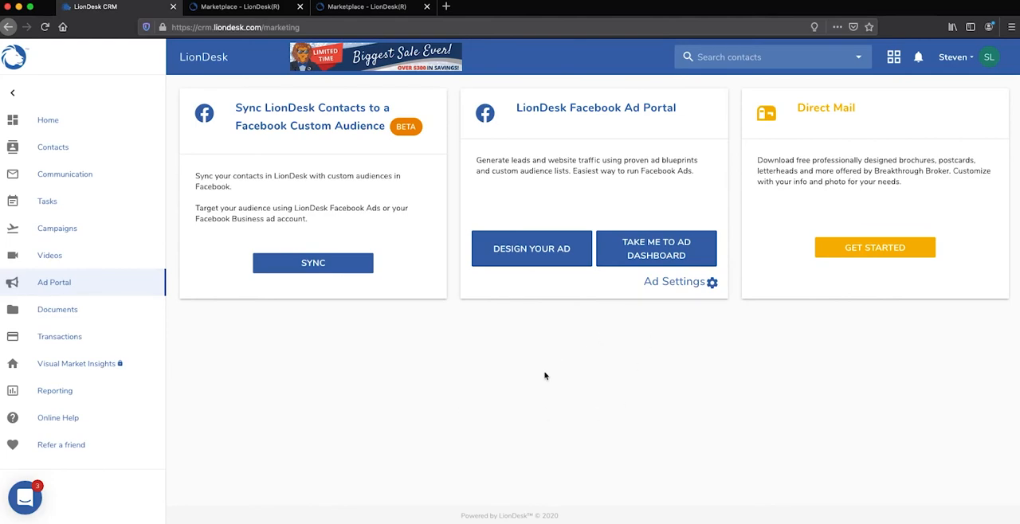
pyautogui.moveTo(341, 333)
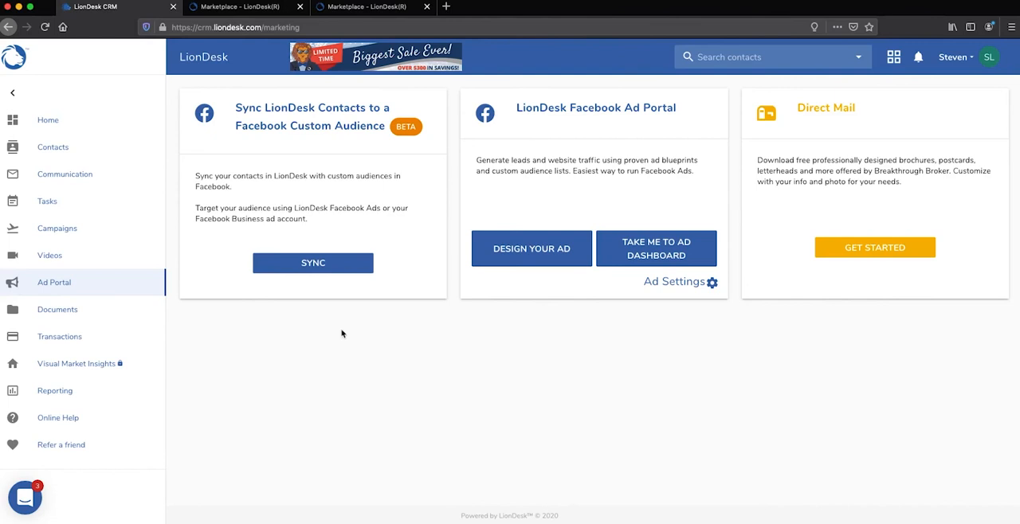
pyautogui.moveTo(229, 312)
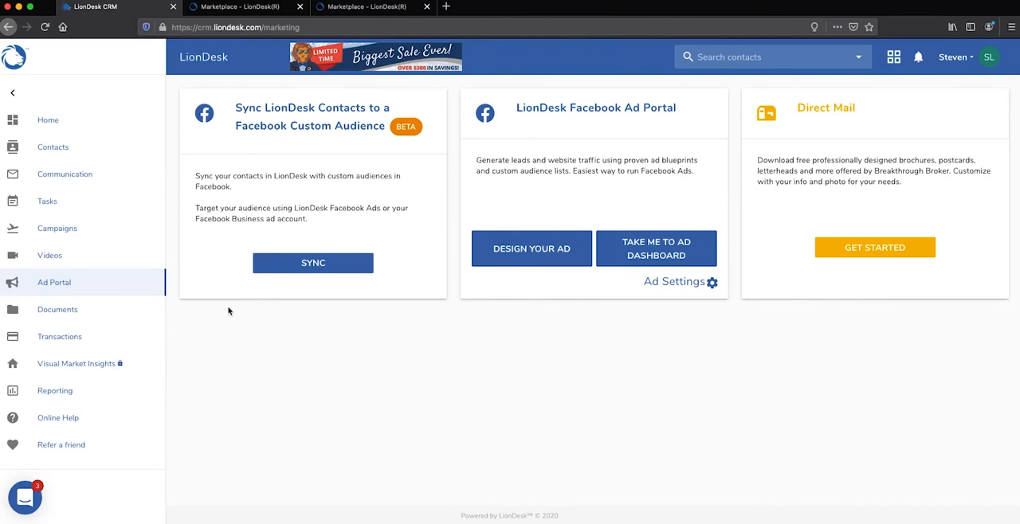